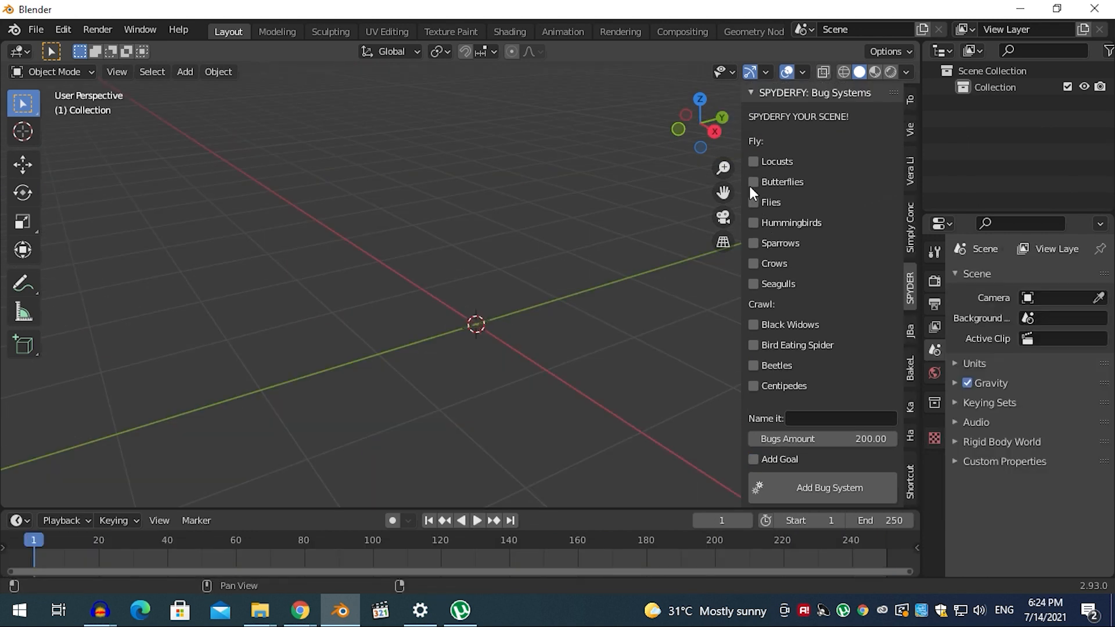
Add a 150-bug system 'Bugs_1' with Locusts, Flies and Hummingbirds ticked in Spyderfy
click(754, 162)
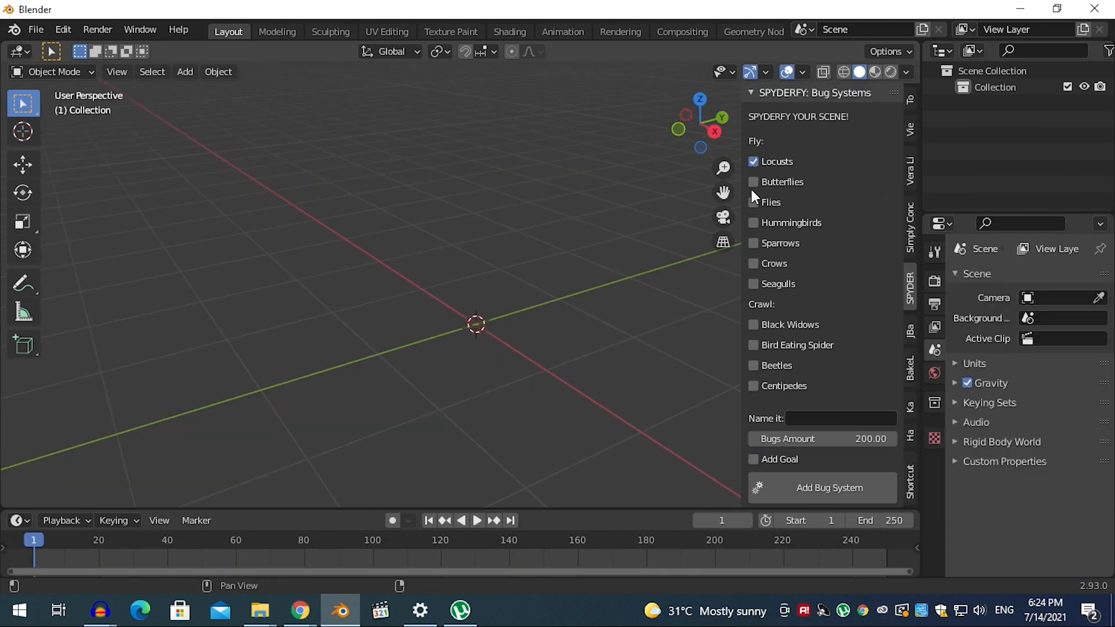
click(754, 202)
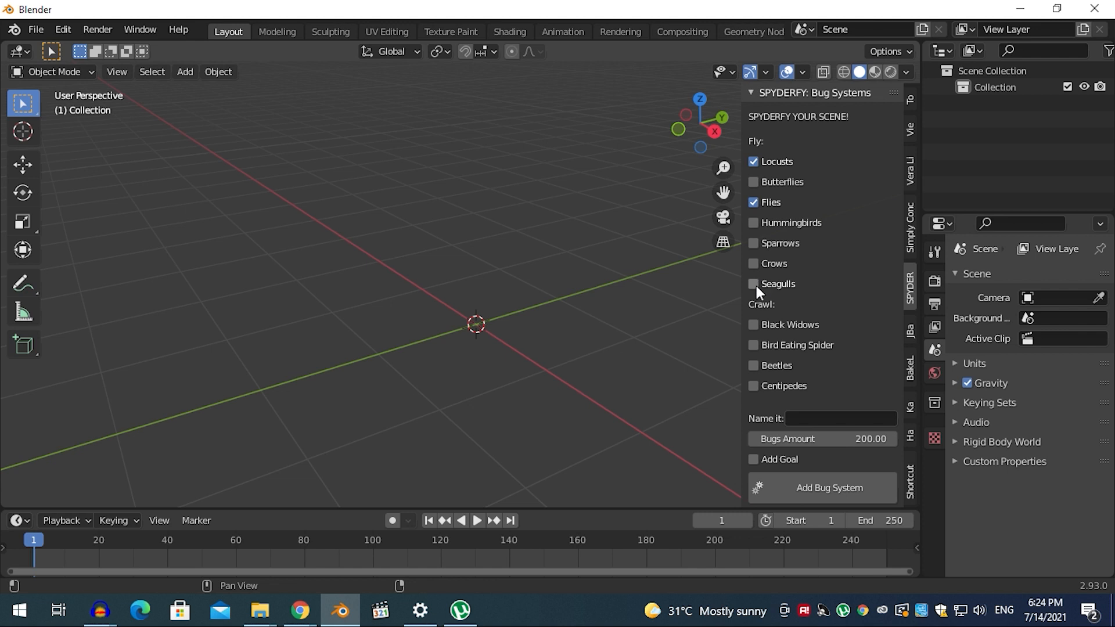
click(754, 223)
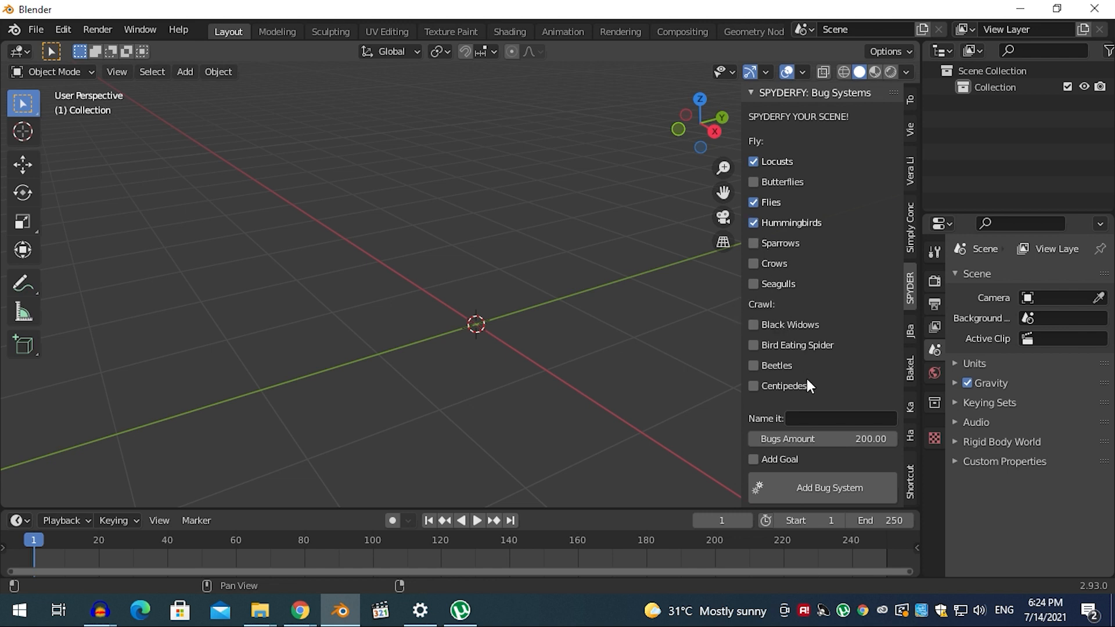
click(842, 418)
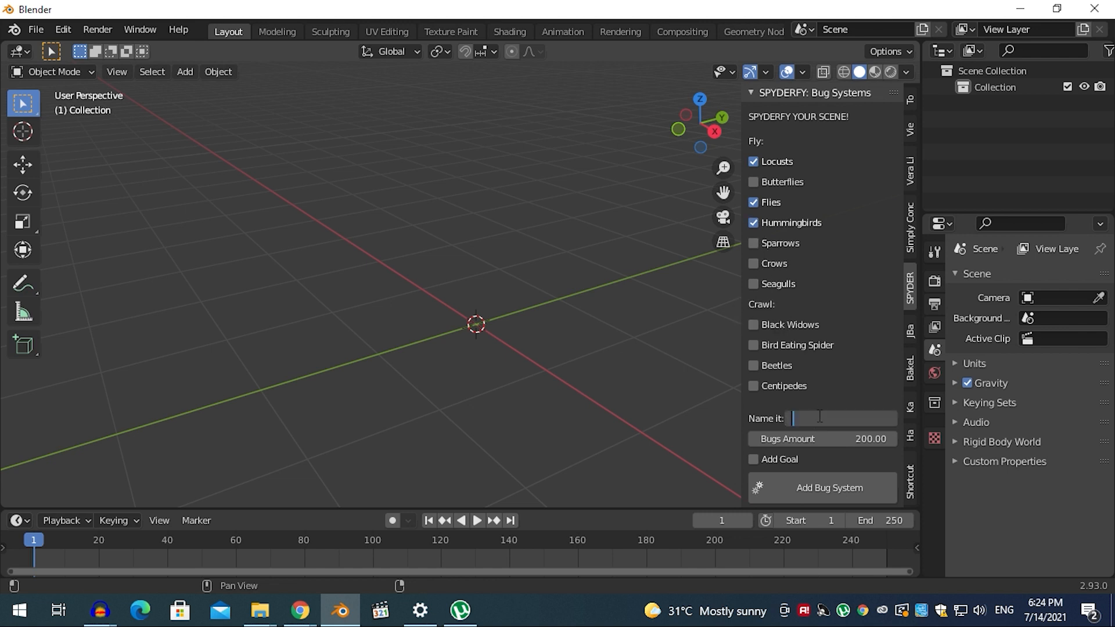
text(Bugs_1)
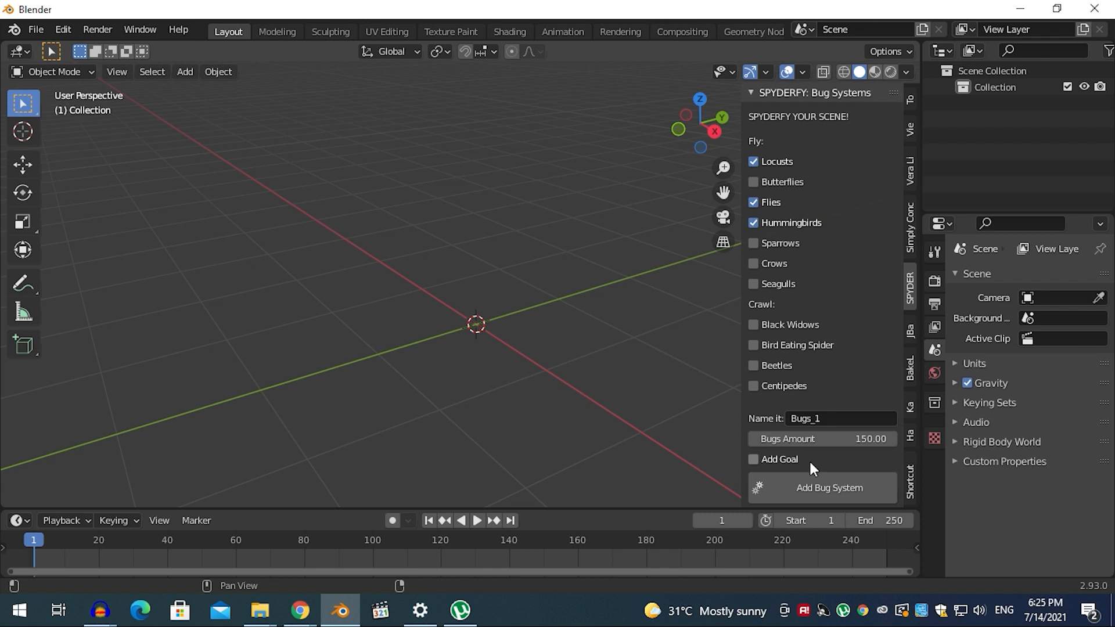
click(826, 488)
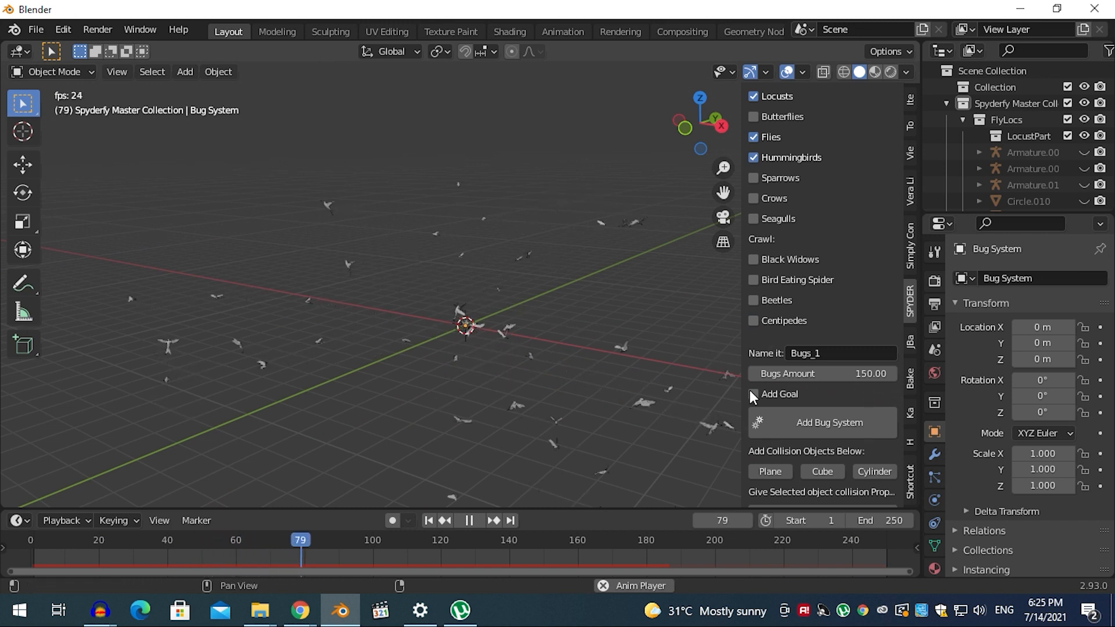
Switch to the example scene with the Empty, Icosphere and Suzanne particle setup
click(753, 394)
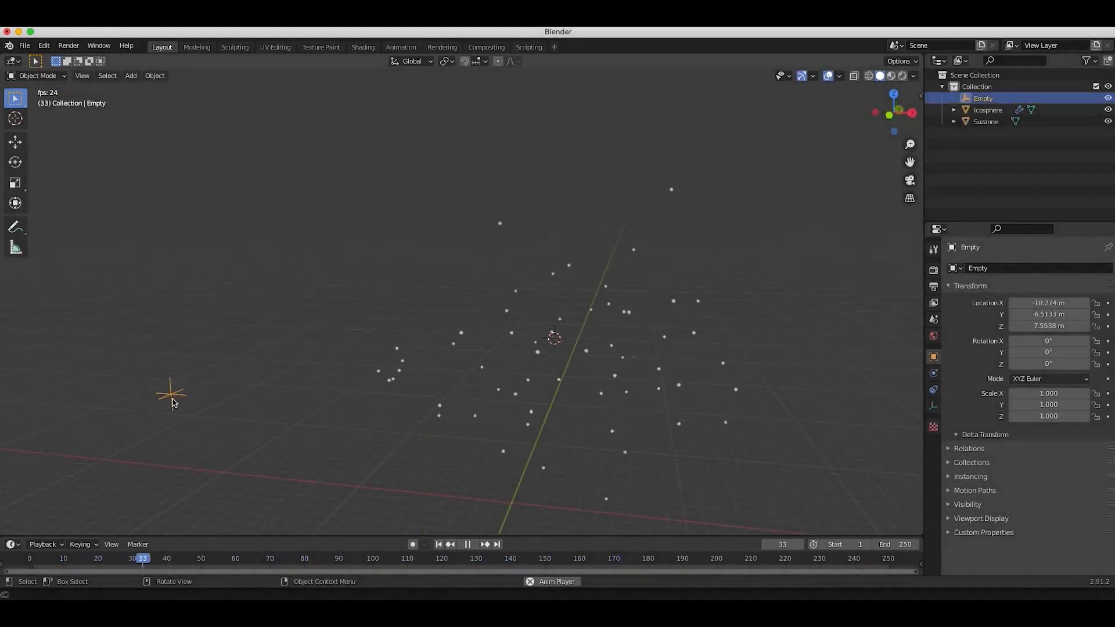
key(g)
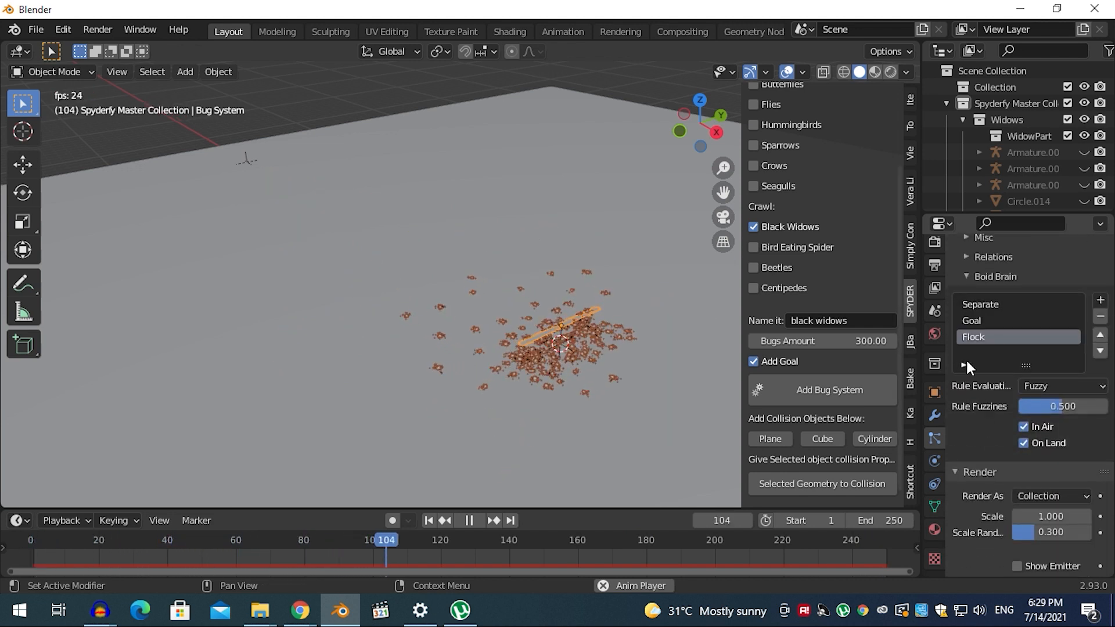
Select the Goal rule in the black widow swarm's Boid Brain rules list
click(992, 320)
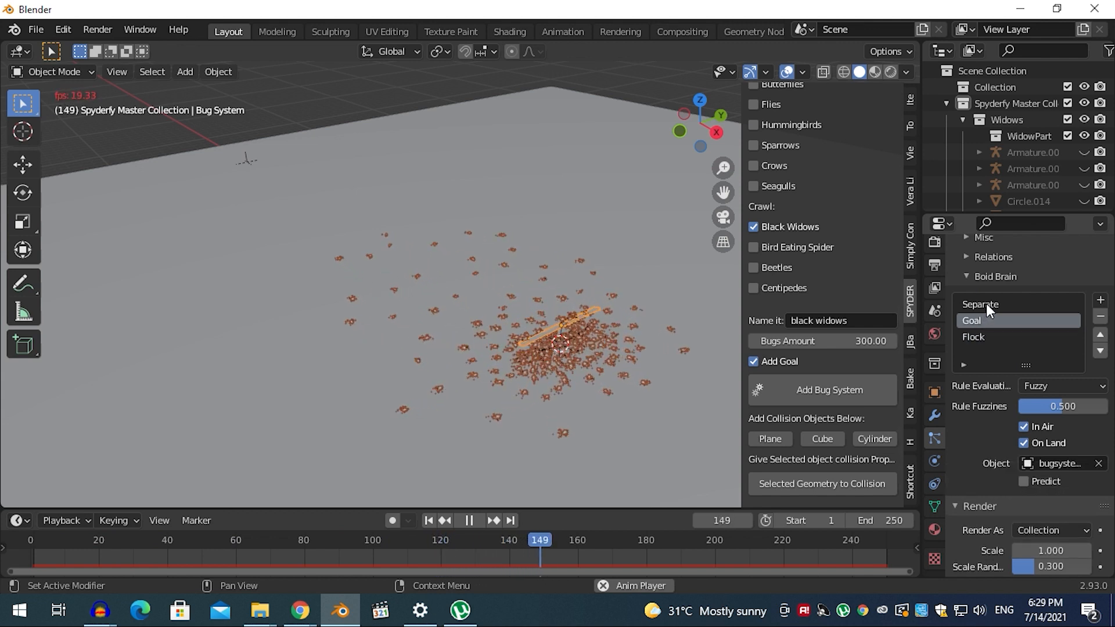